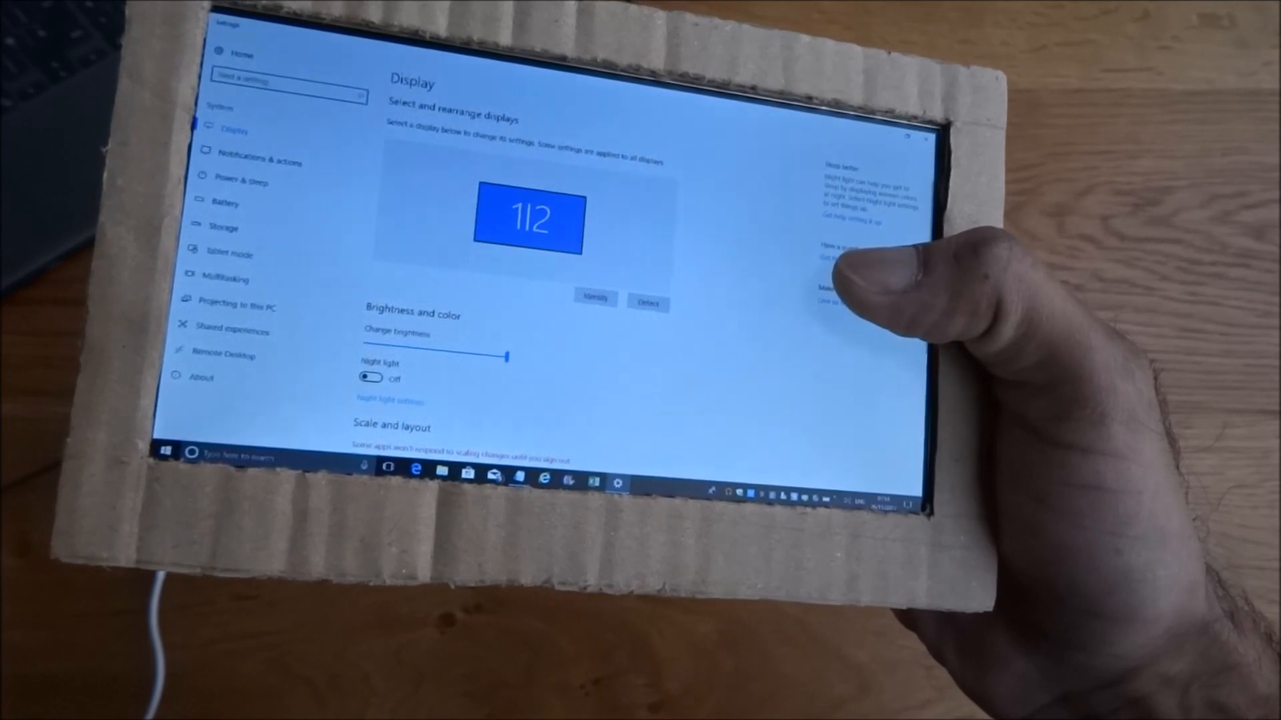
scroll("down", 3)
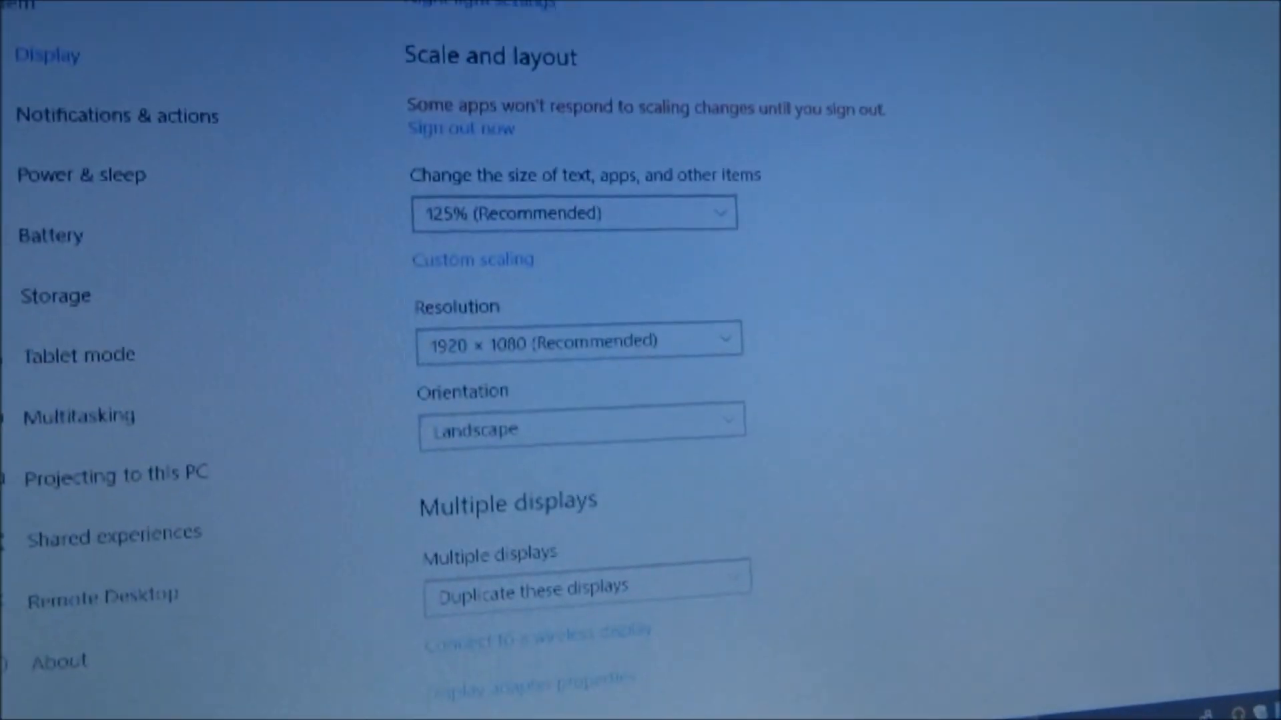
scroll("down", 3)
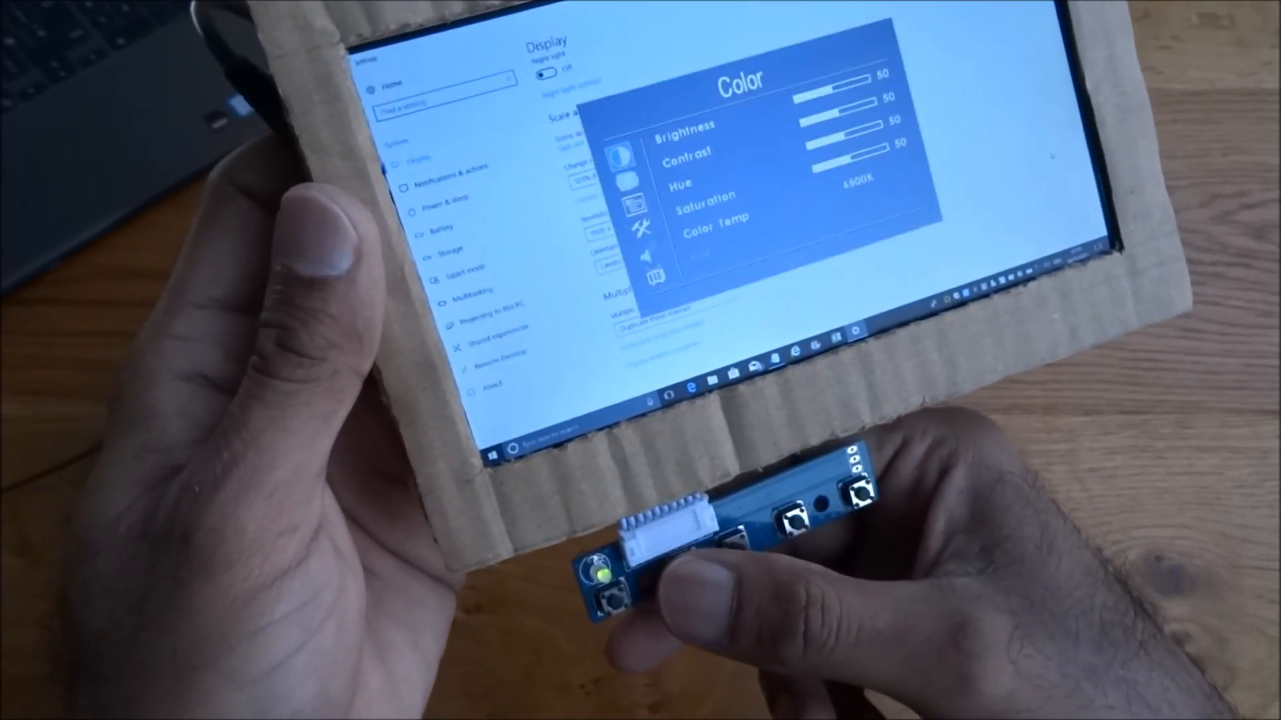
left_click(784, 511)
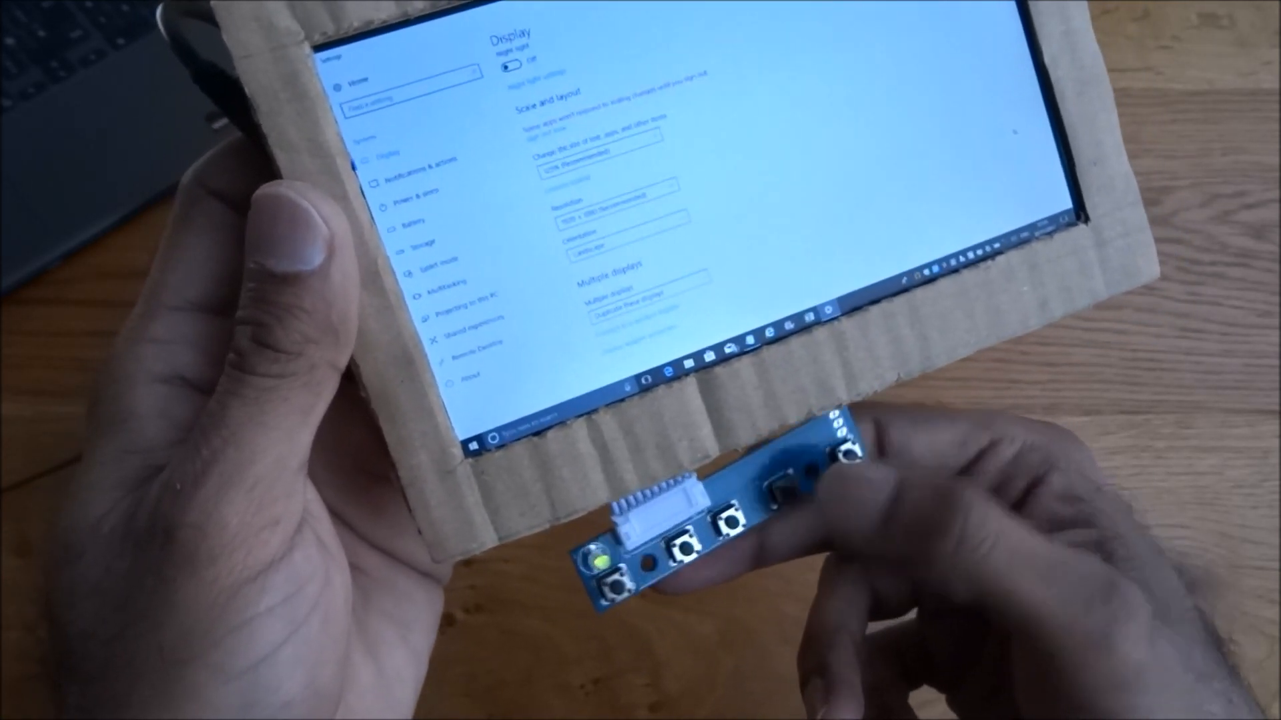